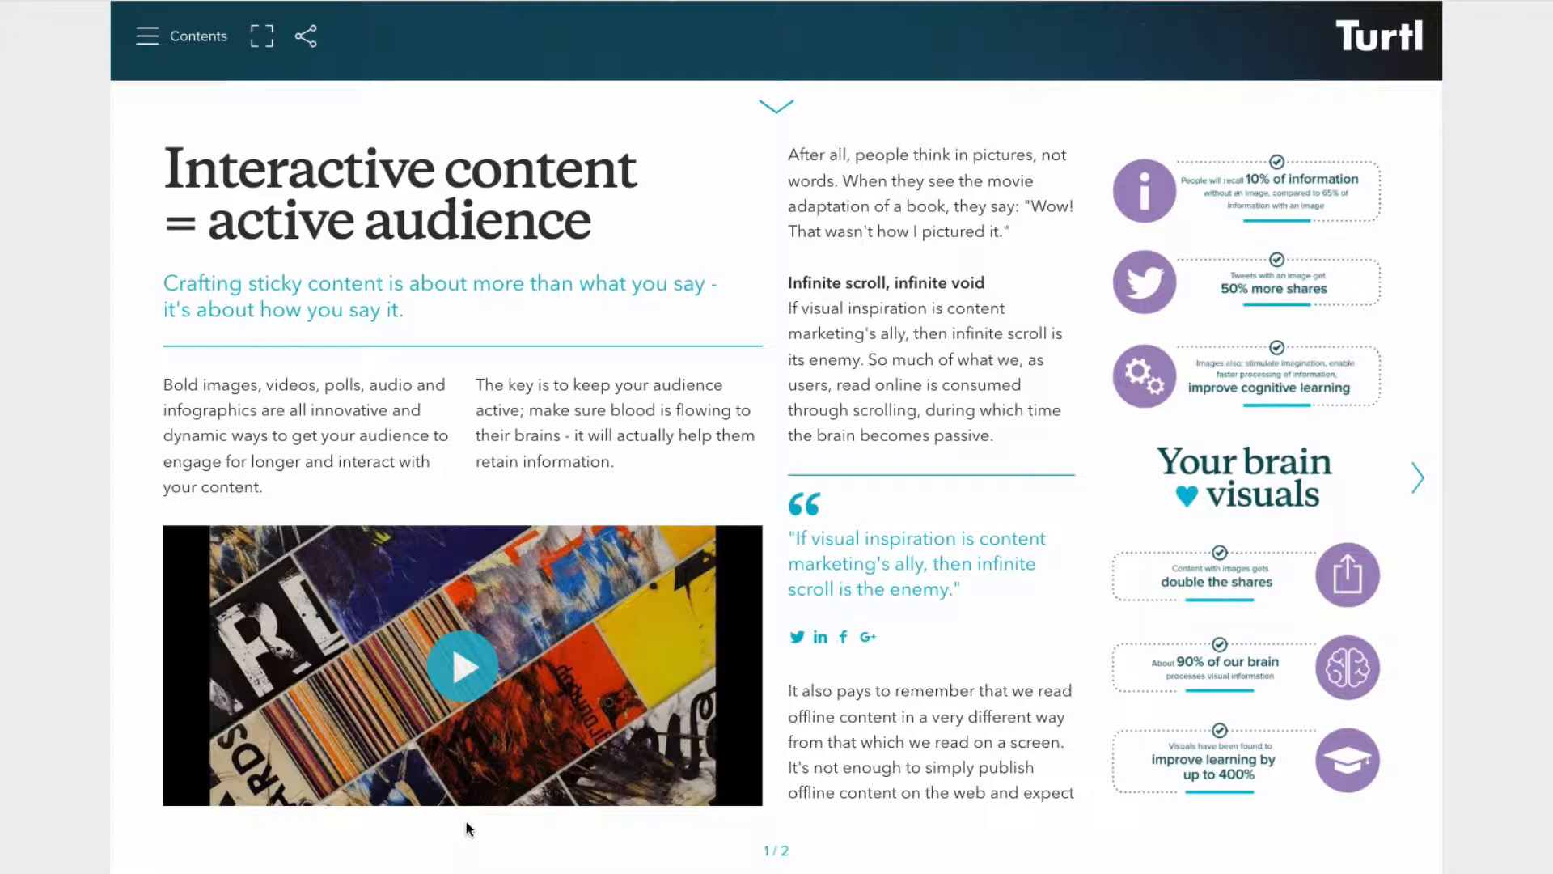
# - Play the embedded video, view it on YouTube, then return to the story editor for the article
pyautogui.click(462, 665)
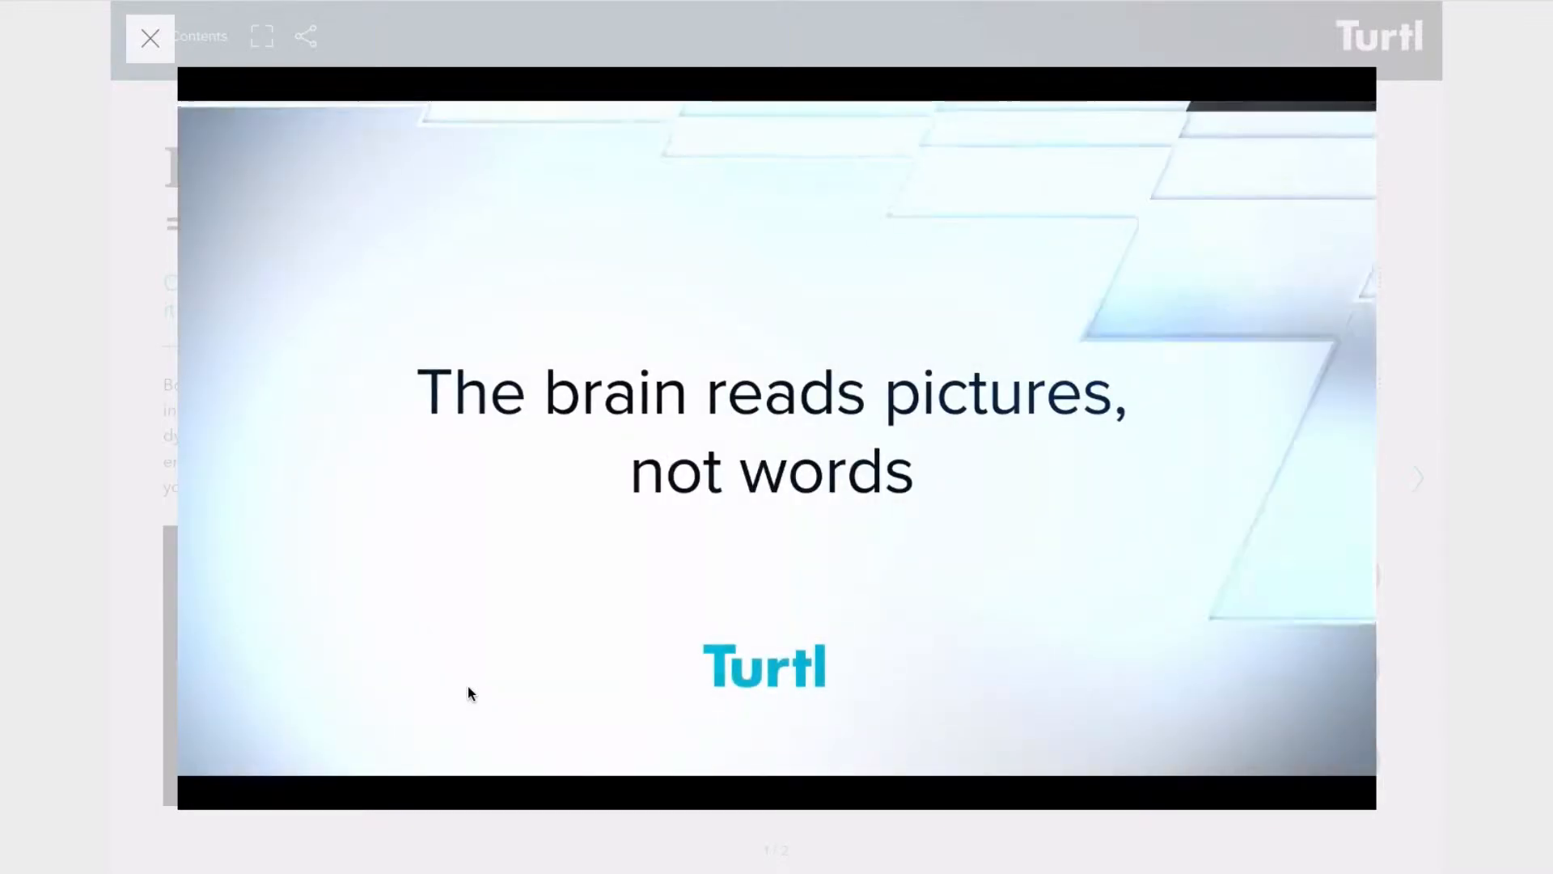
pyautogui.click(150, 38)
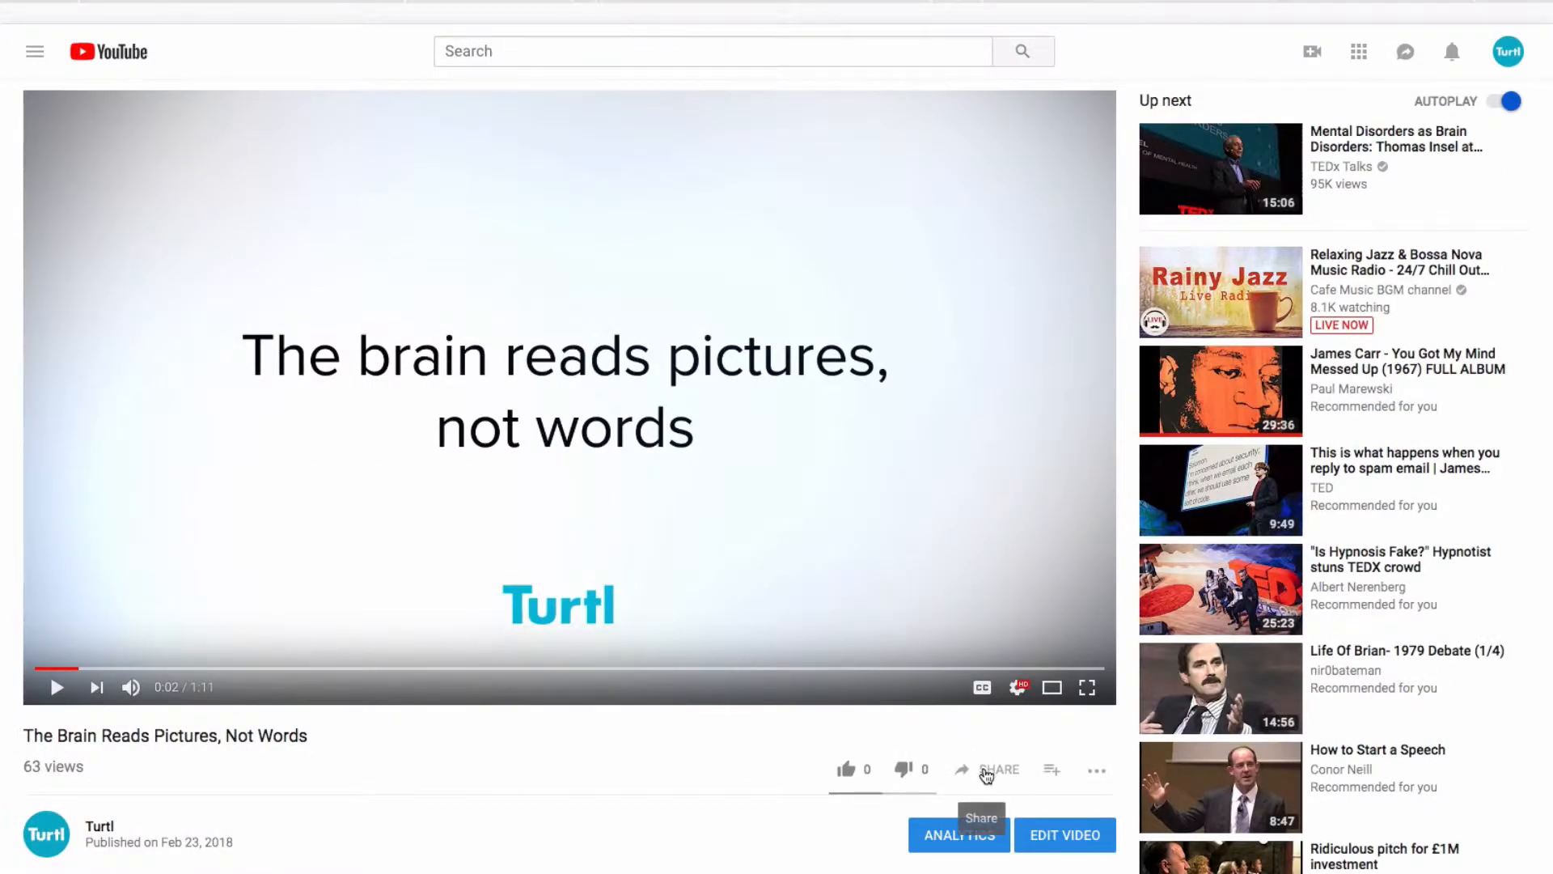
pyautogui.click(999, 768)
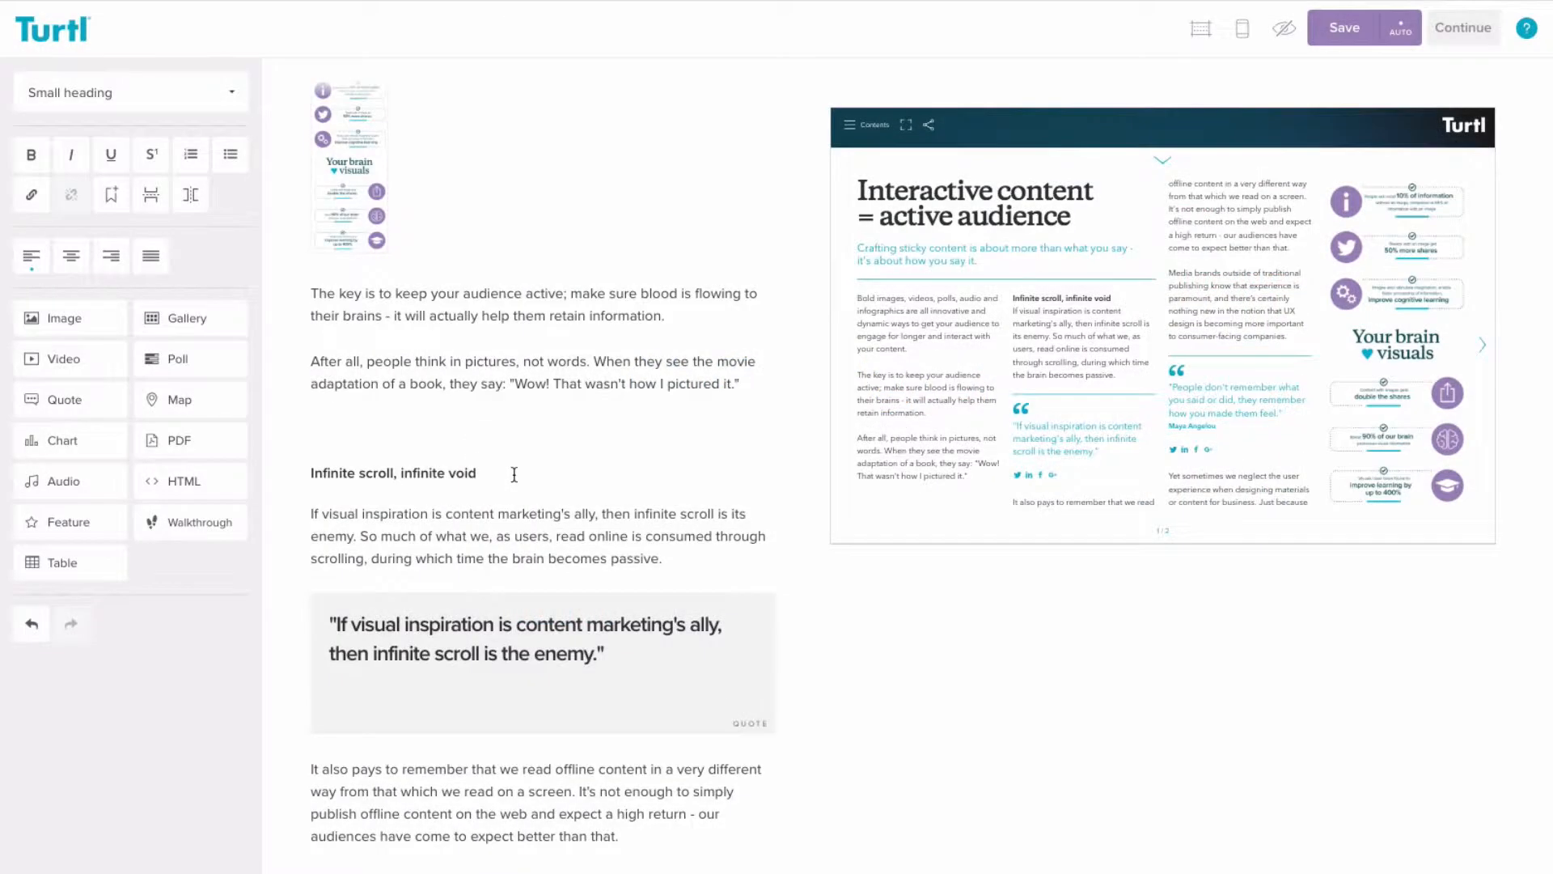
# - Place the insertion point on the blank line above the 'Infinite scroll, infinite void' heading
pyautogui.click(476, 473)
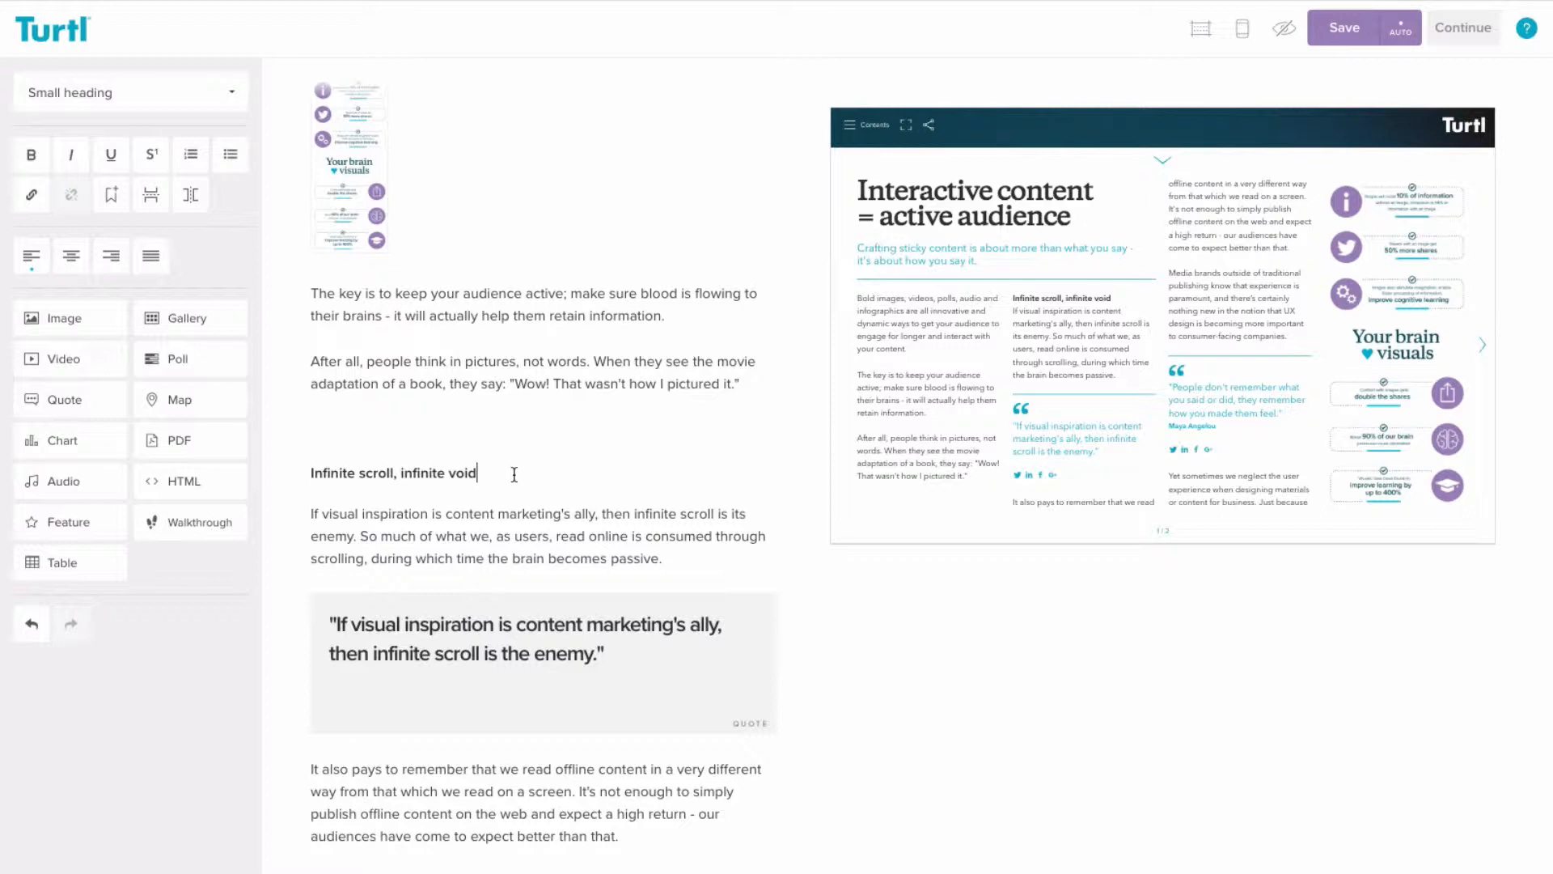
pyautogui.click(431, 433)
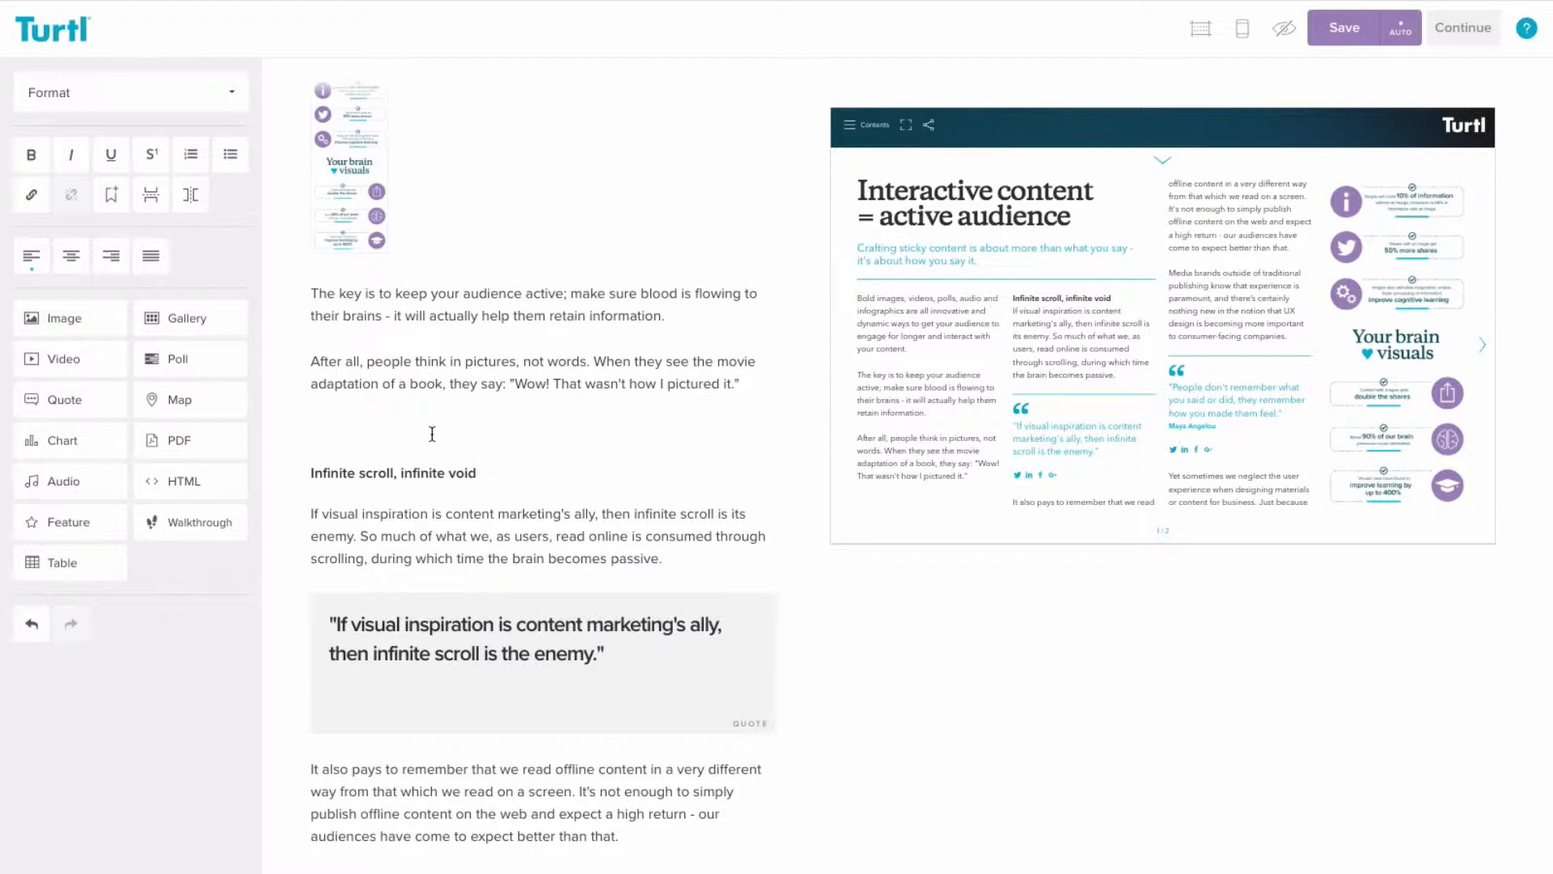
pyautogui.moveTo(63, 359)
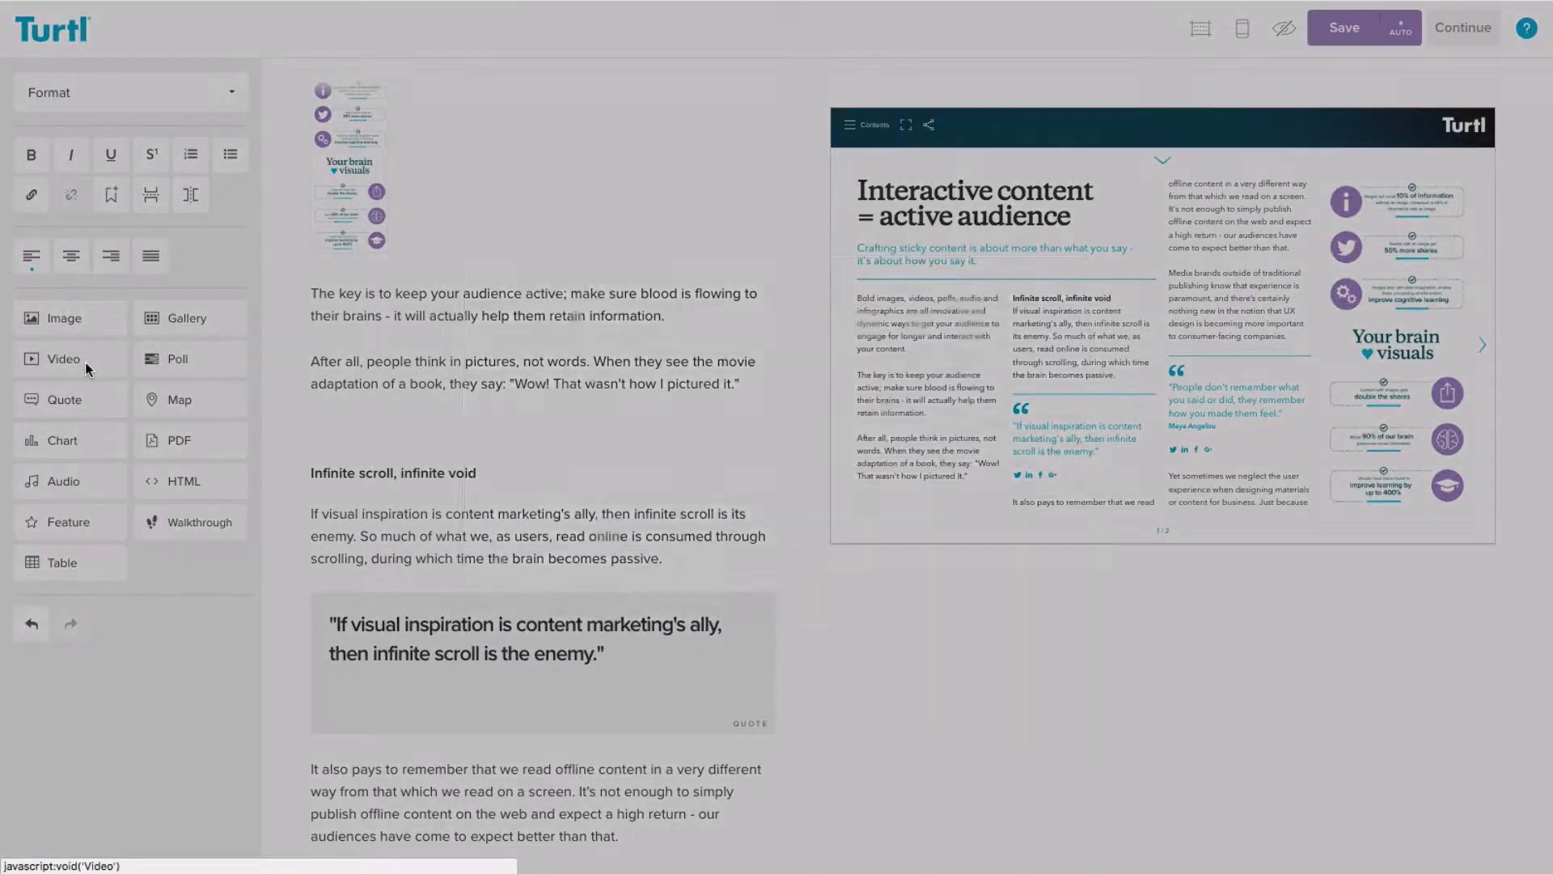
pyautogui.click(63, 360)
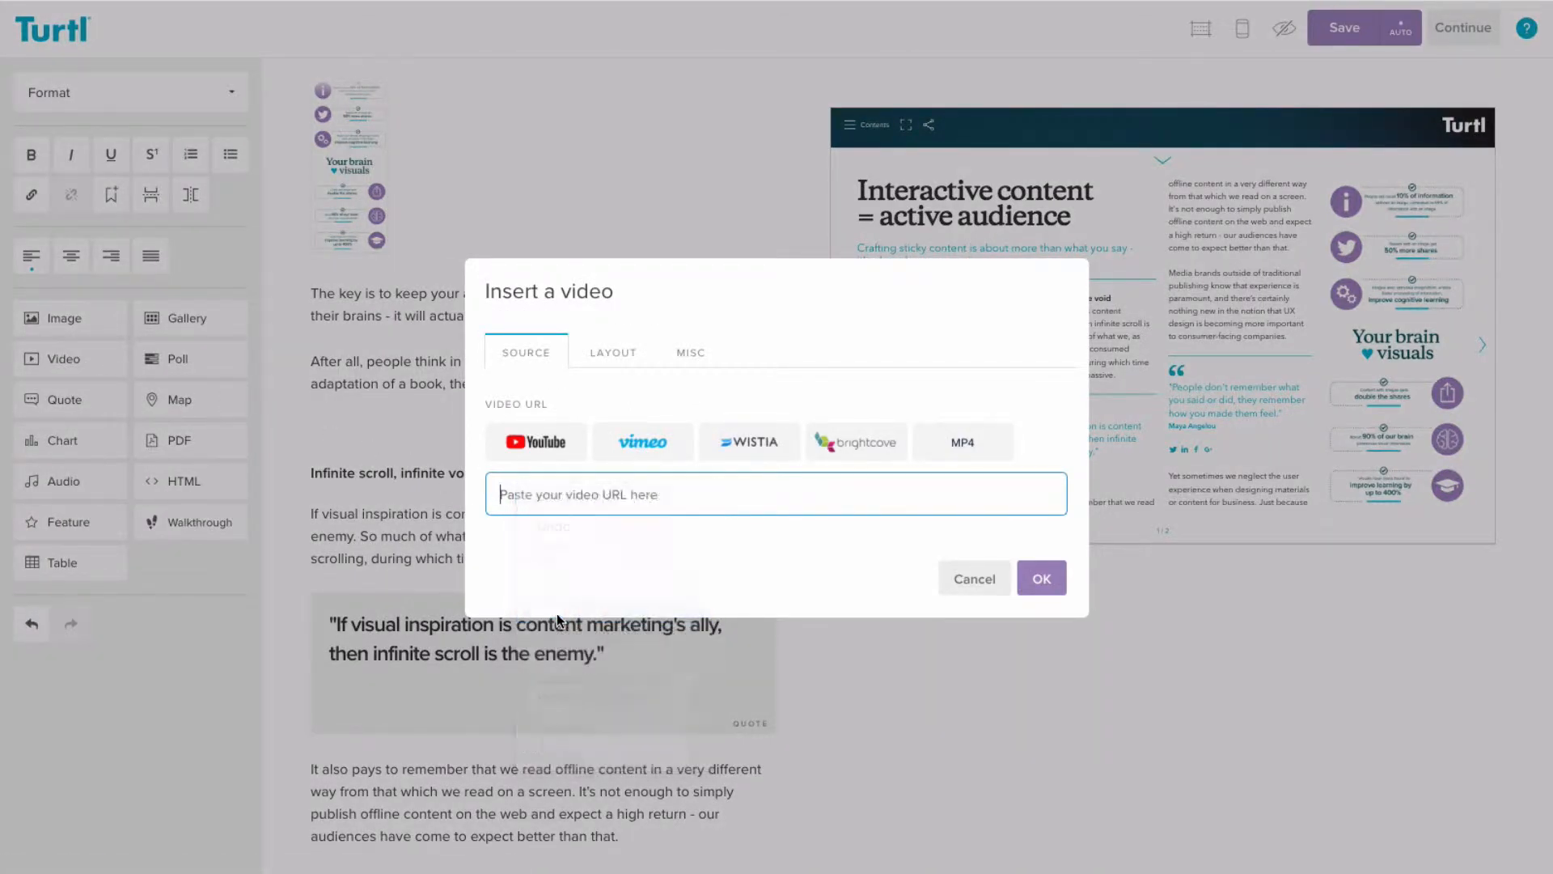
pyautogui.write('https://youtu.be/2FZeAcBtf1c')
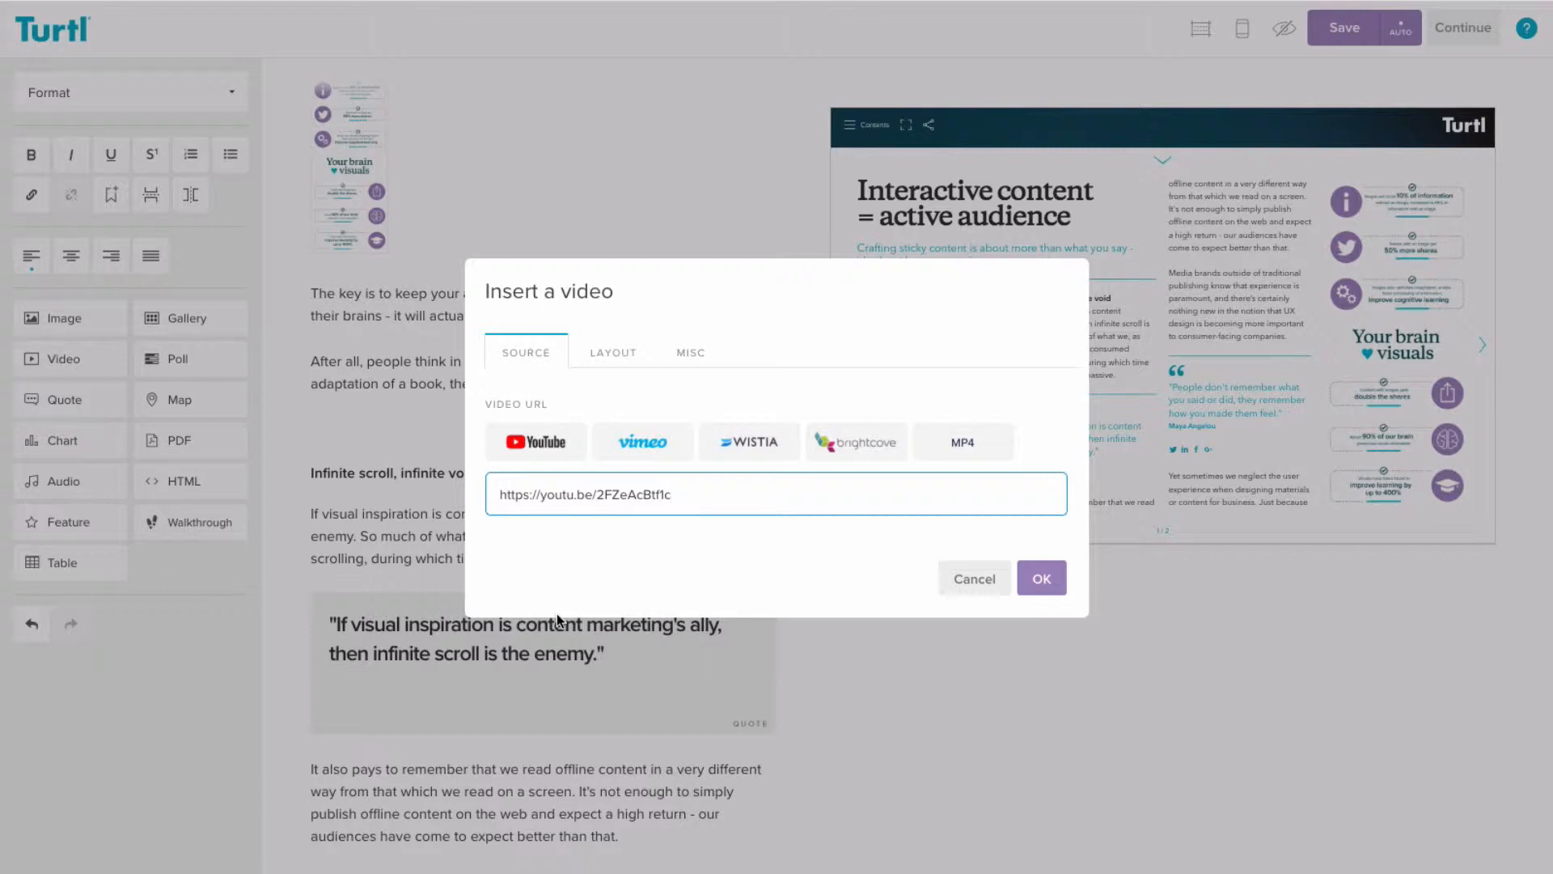
pyautogui.click(691, 351)
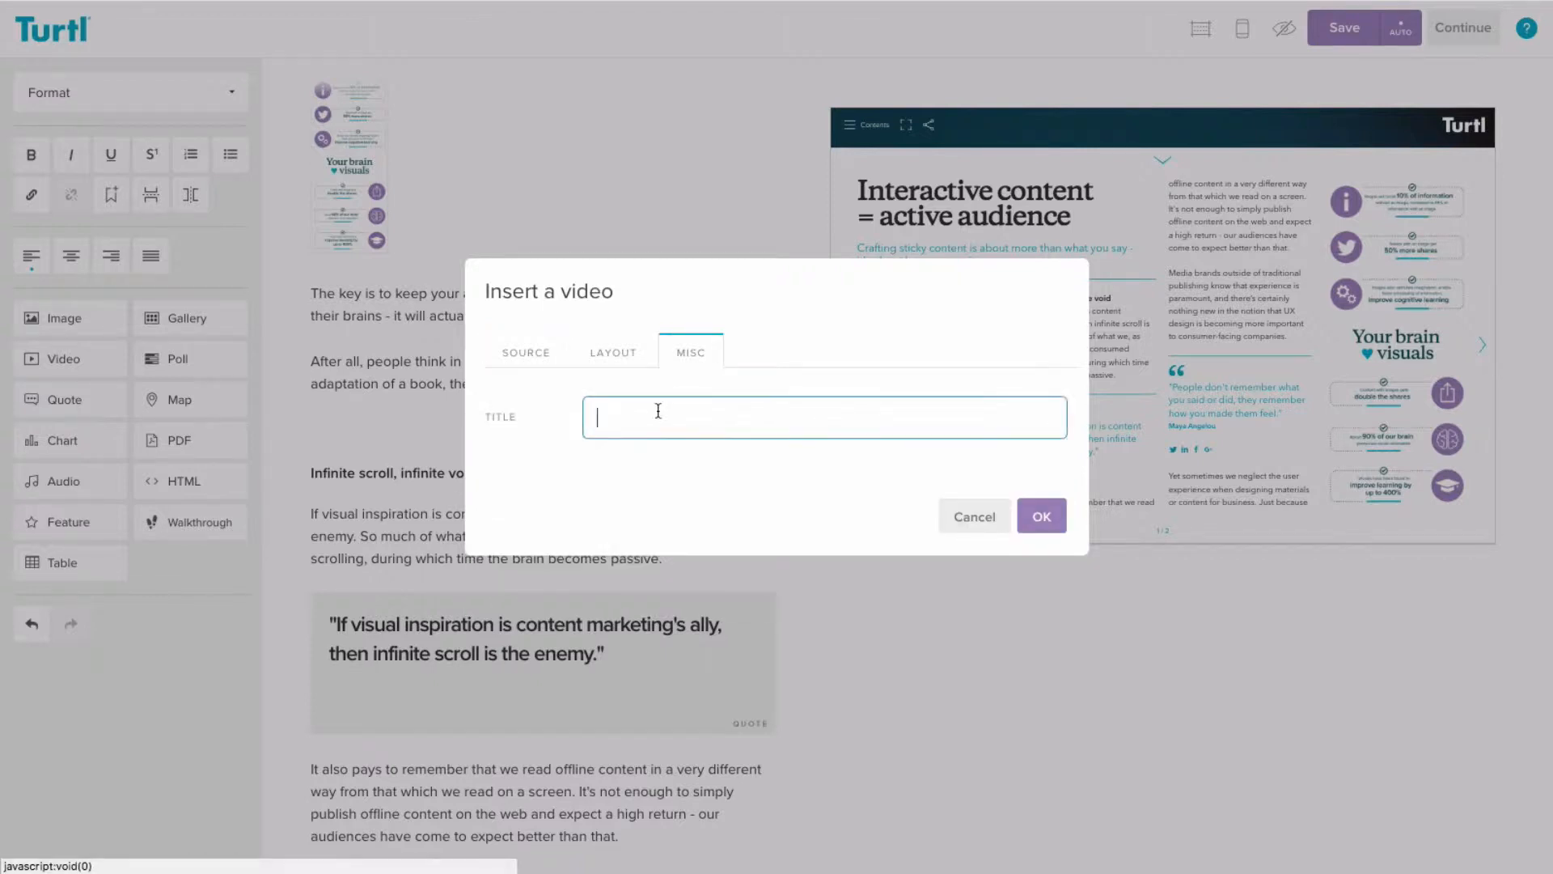
# - Title the video 'The brain reads pictures video' and insert it into the page
pyautogui.write('The brain reads pictures video')
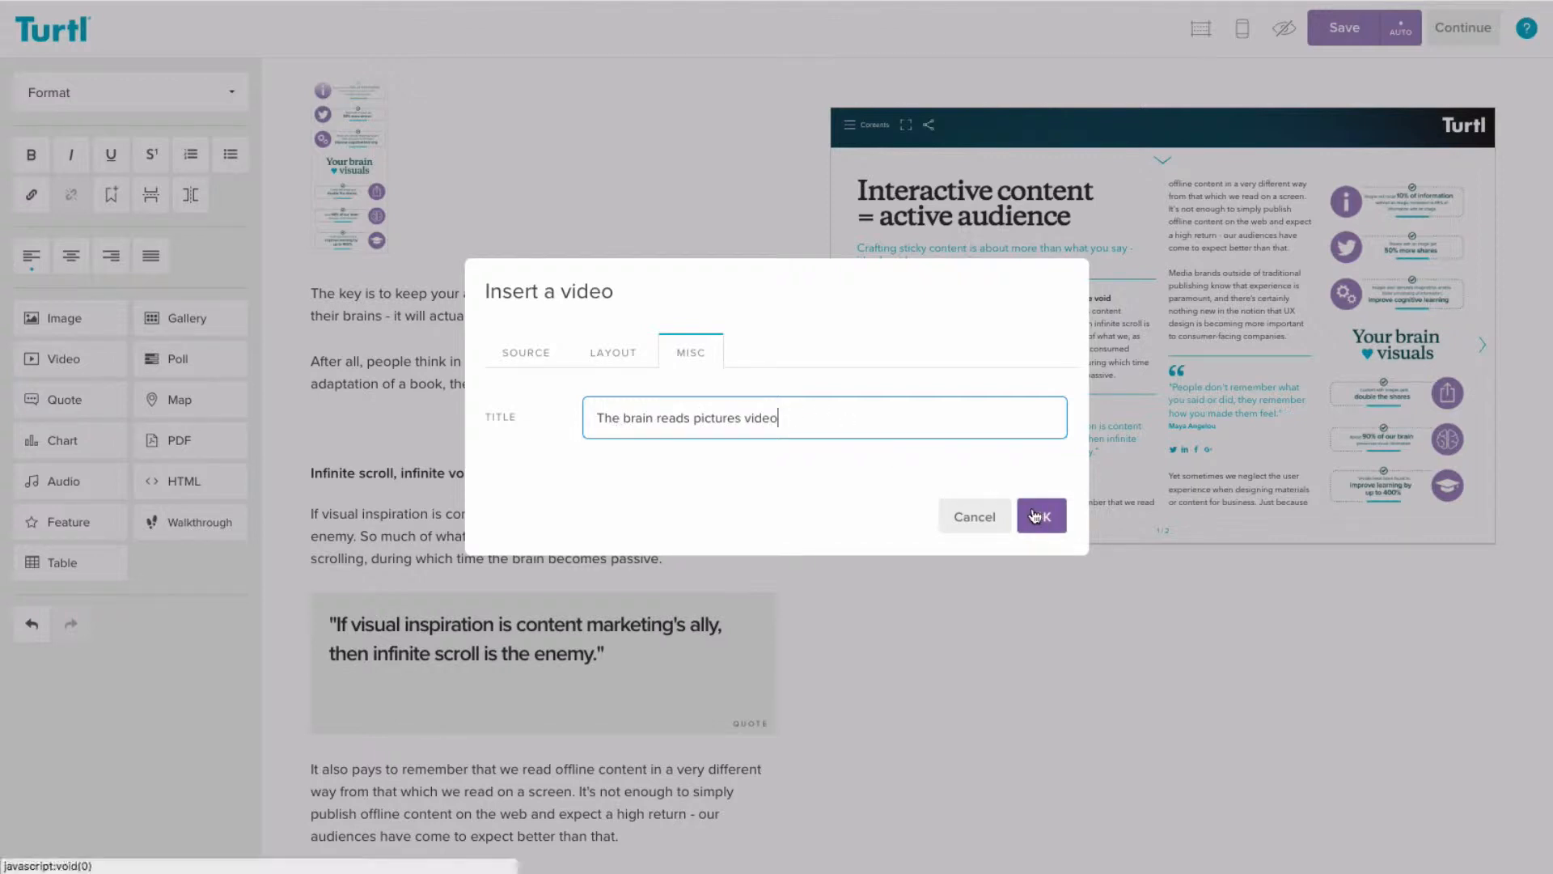
pyautogui.click(1040, 517)
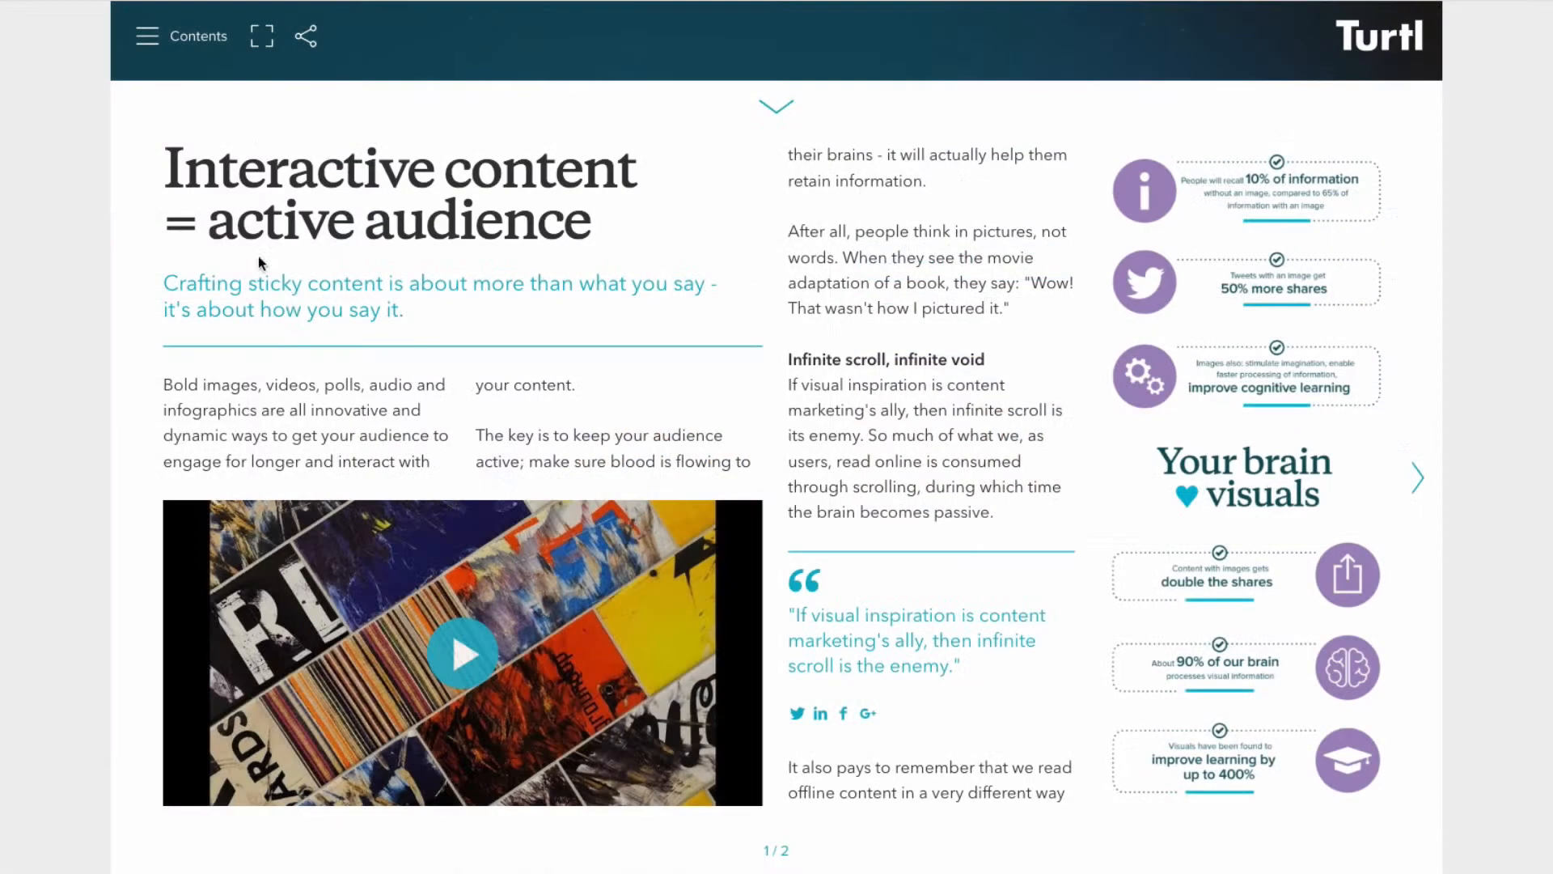
# - Play the embedded video, then find it listed under Interactions in story analytics with 20 clicks
pyautogui.click(461, 652)
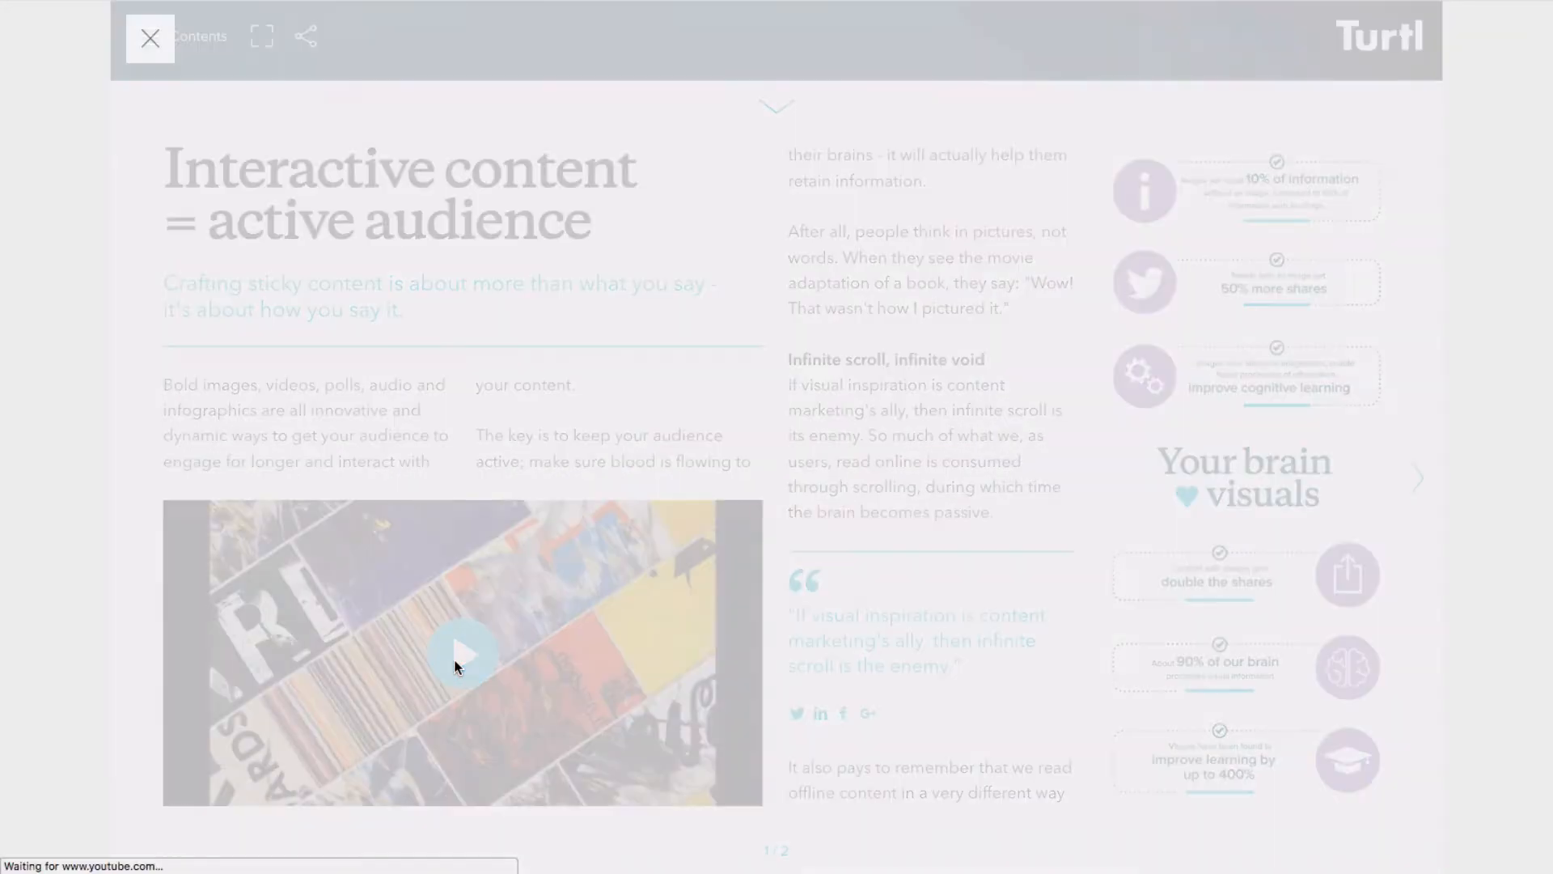
pyautogui.click(461, 654)
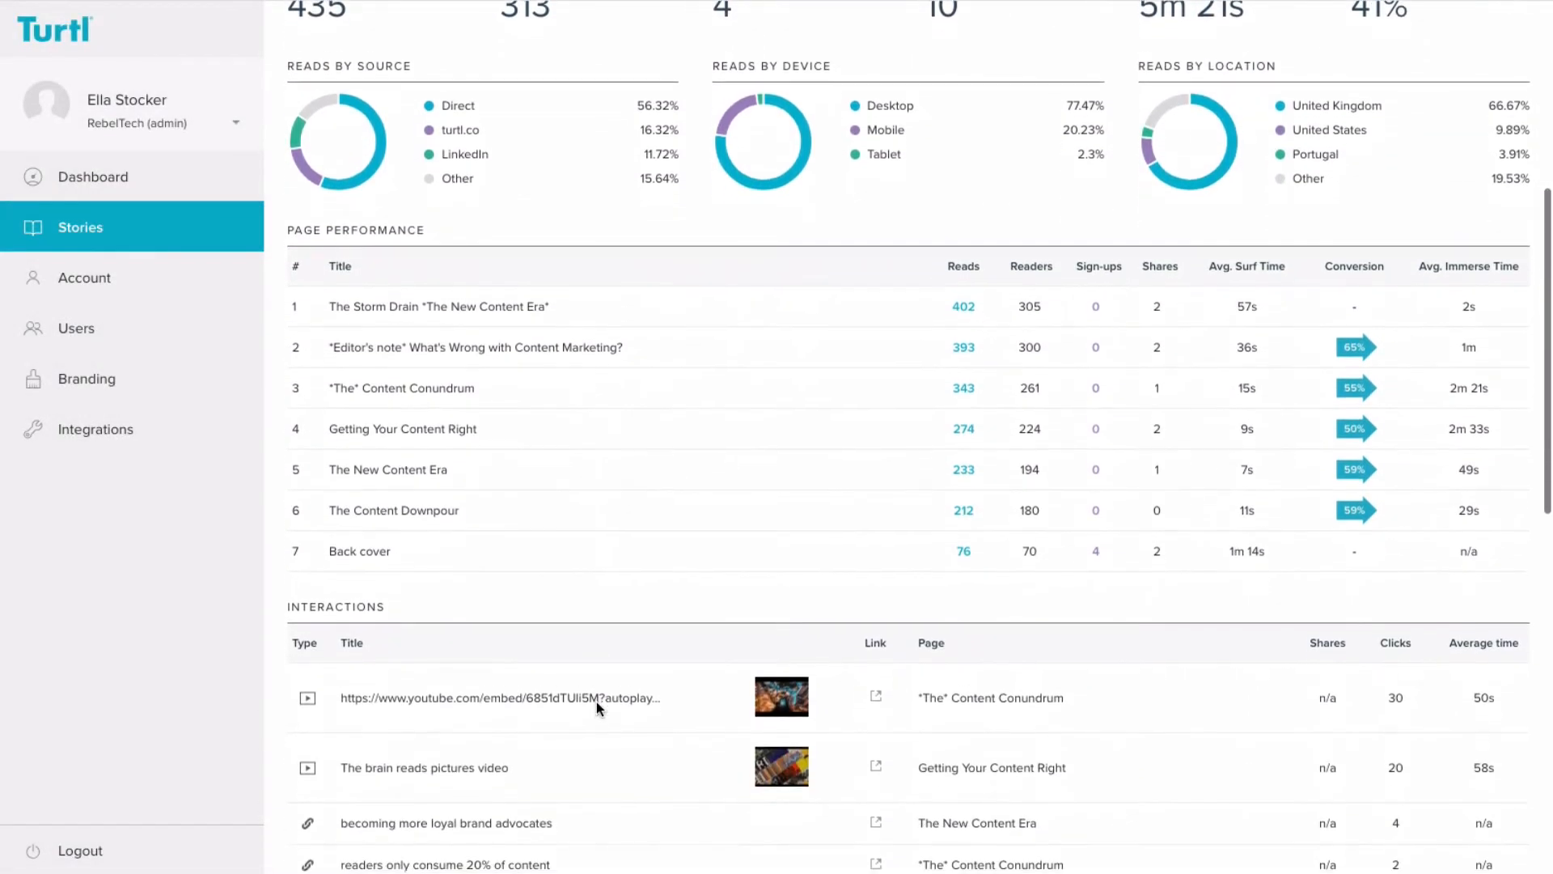
pyautogui.scroll(-3)
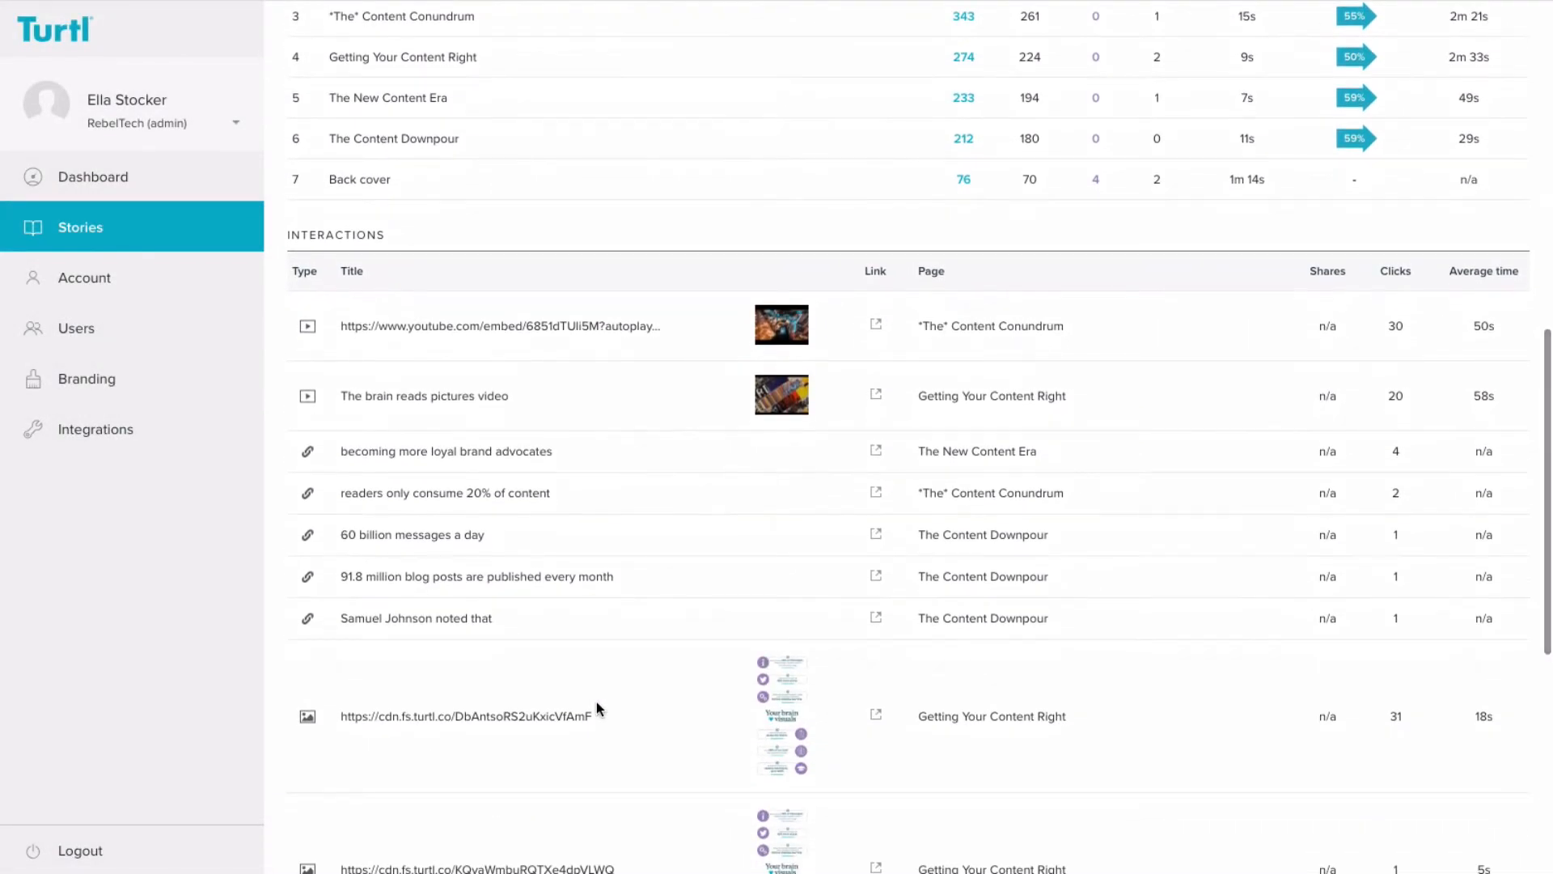